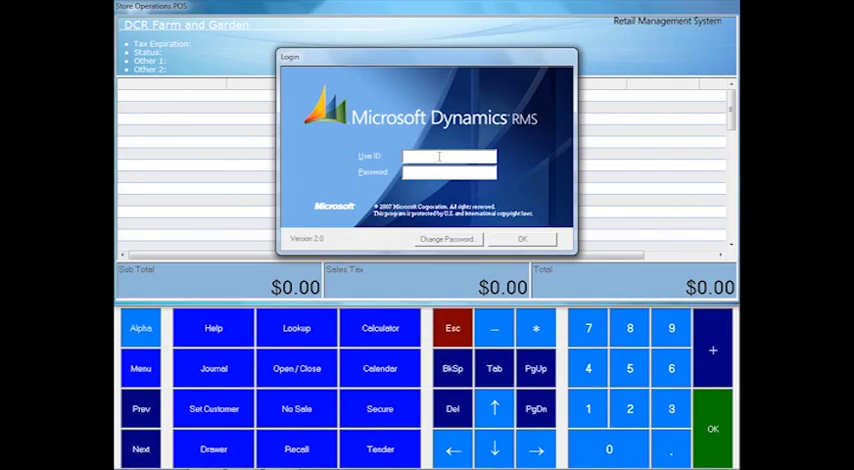
# Log in, ring up the BH 16" 806 Endurance BR at $899, and open tender for $984.41.
pyautogui.click(527, 239)
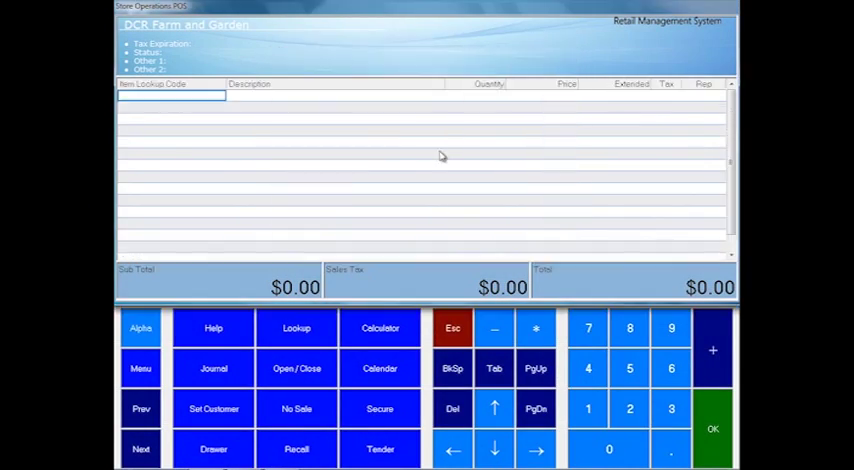
pyautogui.moveTo(296, 328)
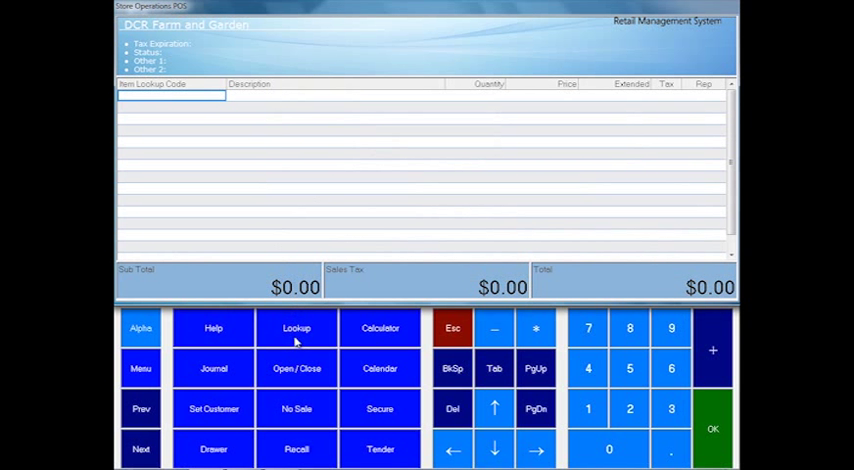
pyautogui.click(296, 328)
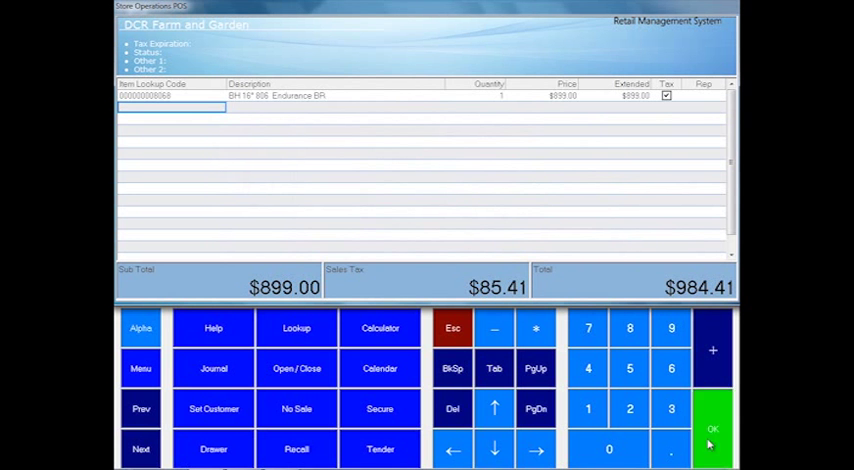
pyautogui.click(379, 449)
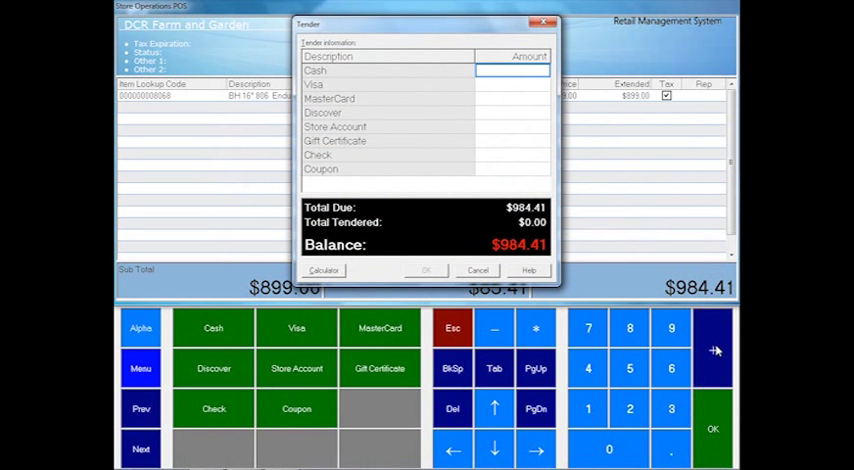